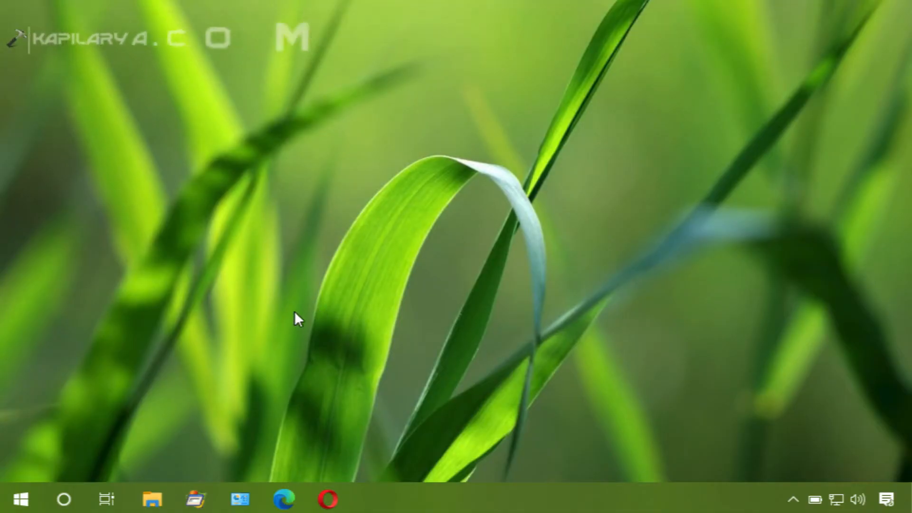
mouse_move(49, 472)
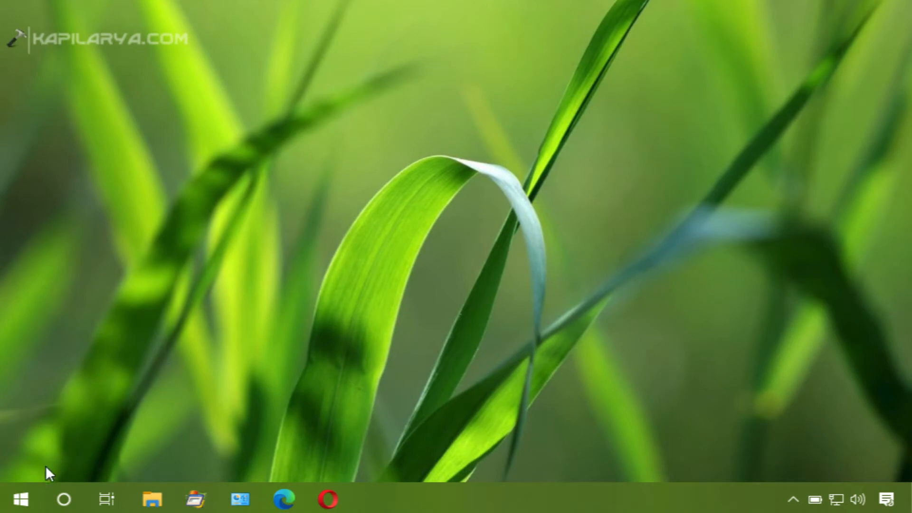
mouse_move(81, 442)
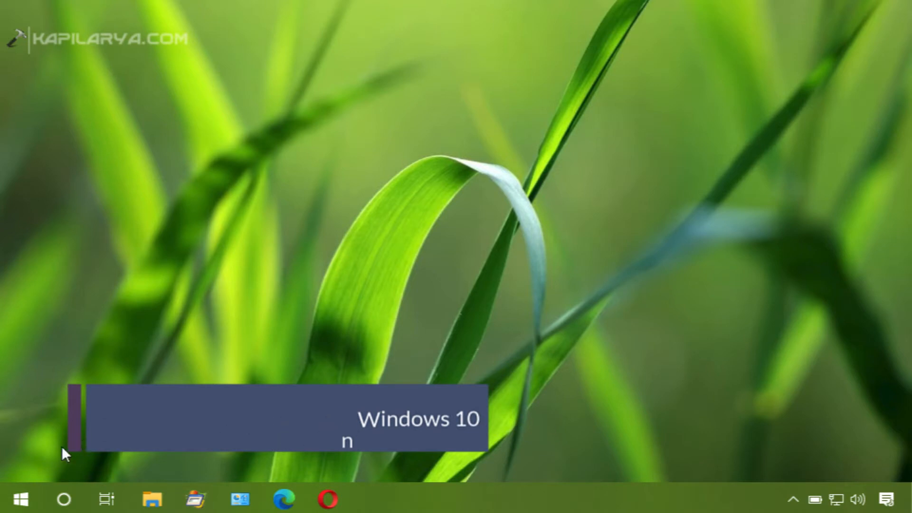
Open the Run dialog from the Start menu and enter 'ta' to get taskschd.msc.
right_click(20, 500)
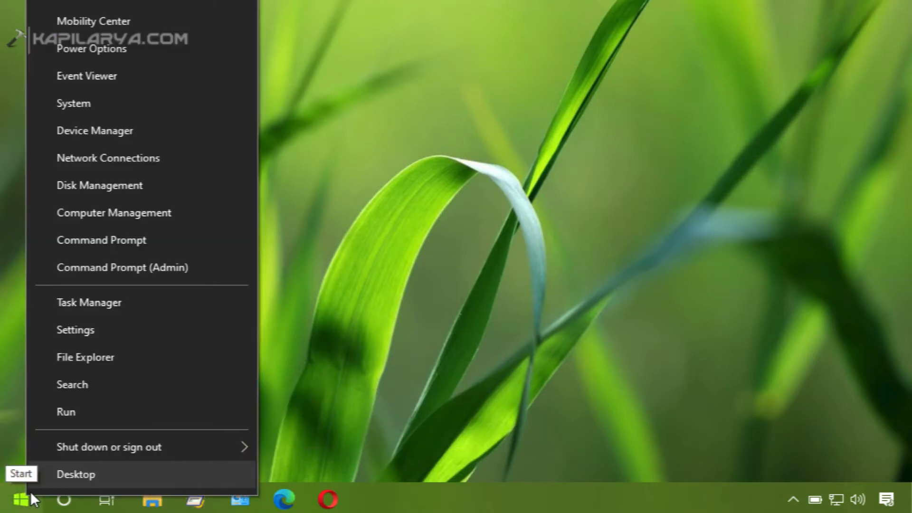
click(65, 412)
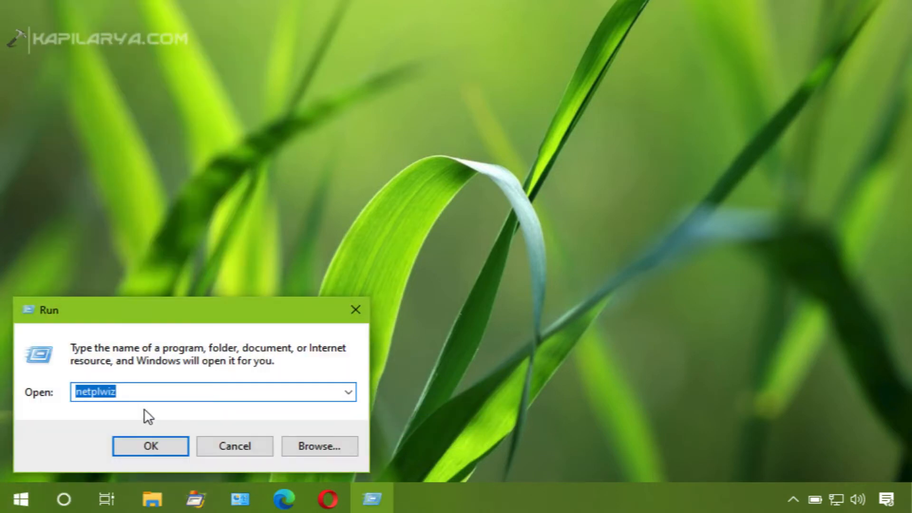
text(ta)
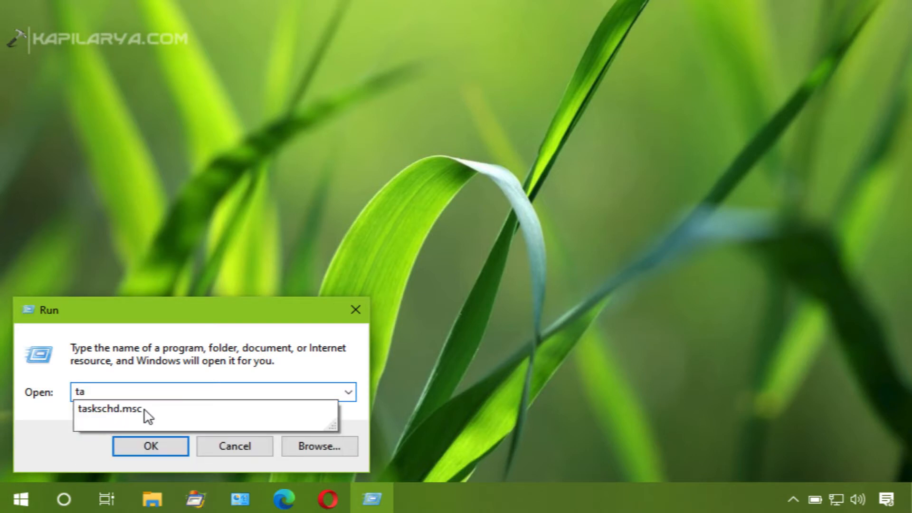
mouse_move(114, 417)
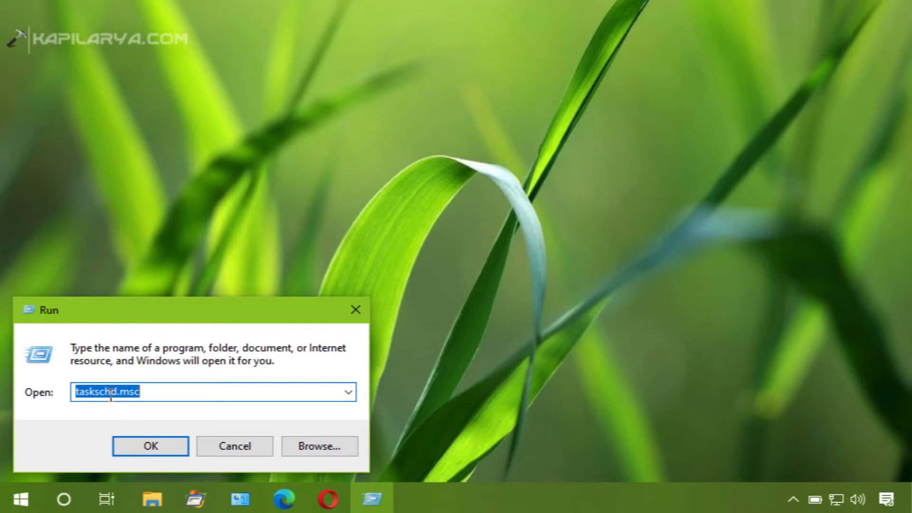
Launch Task Scheduler from the Run dialog and let its summary load.
click(150, 445)
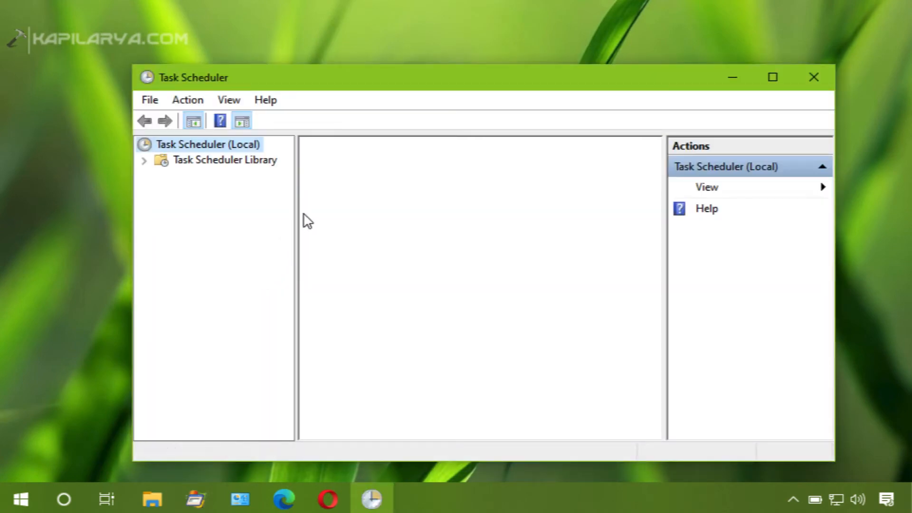
click(207, 145)
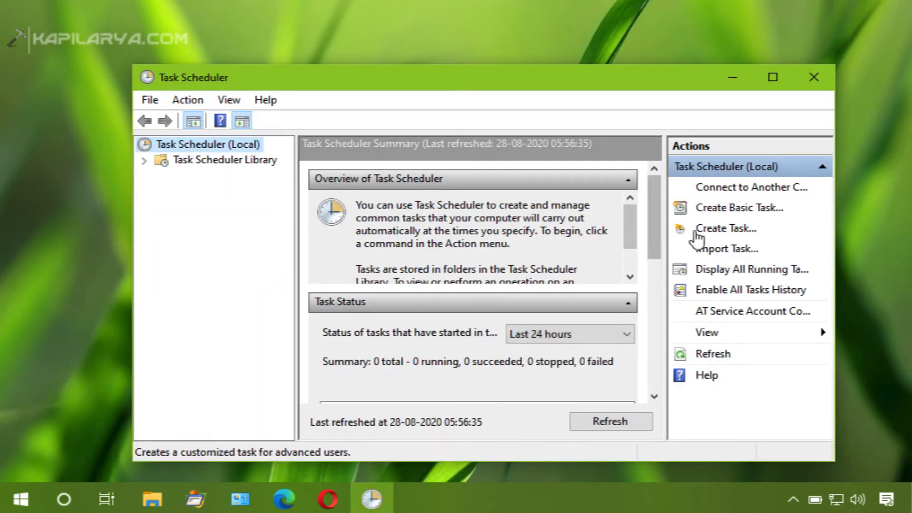
mouse_move(720, 238)
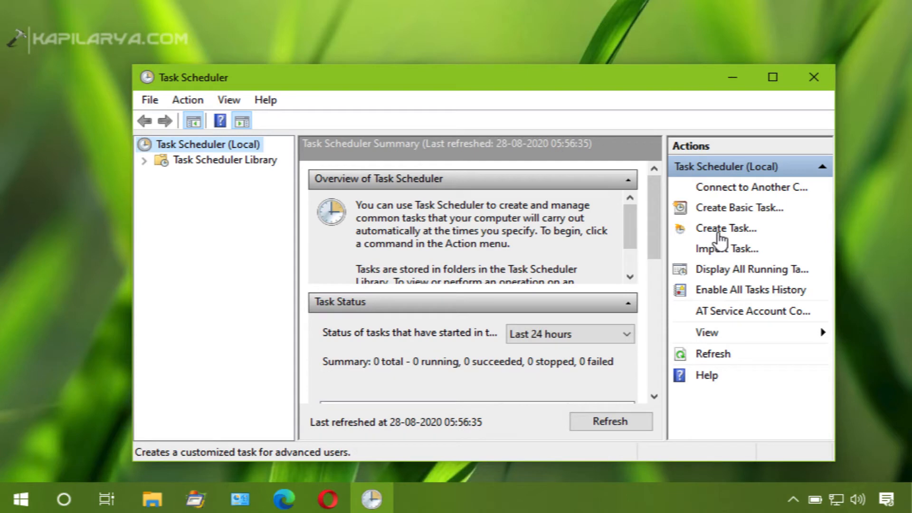
mouse_move(695, 237)
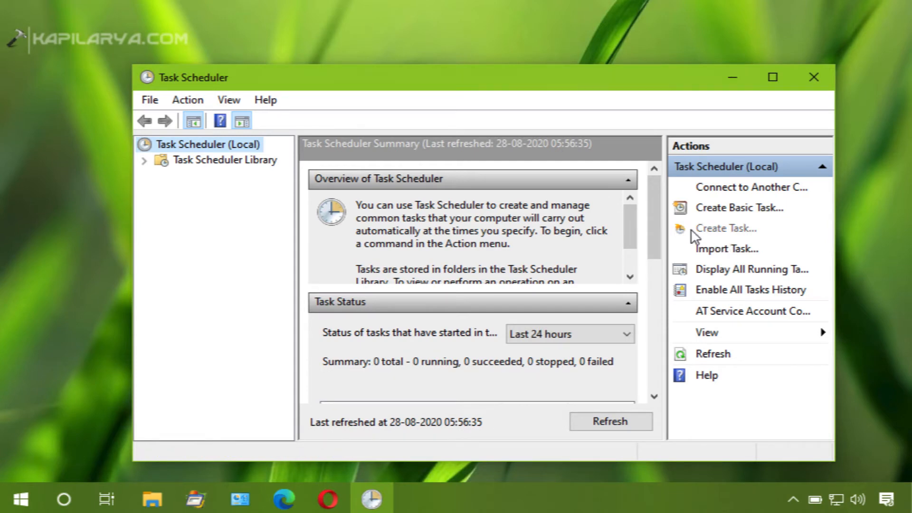
Create a new task named 'Play Shutdown Sound'.
click(726, 228)
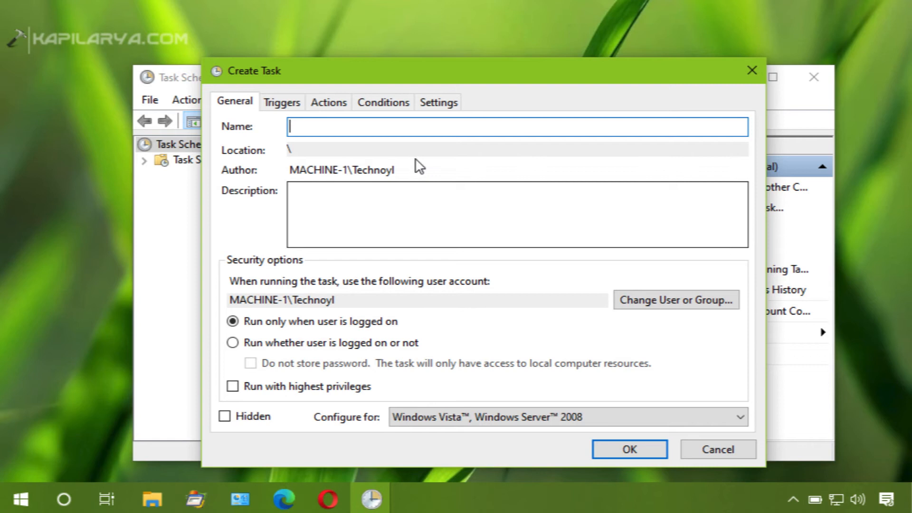
text(Pla)
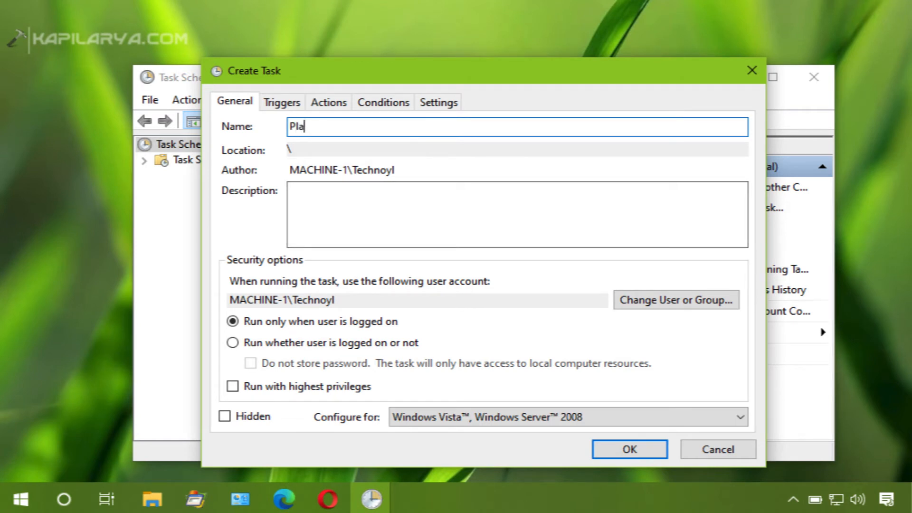
text(y Shut)
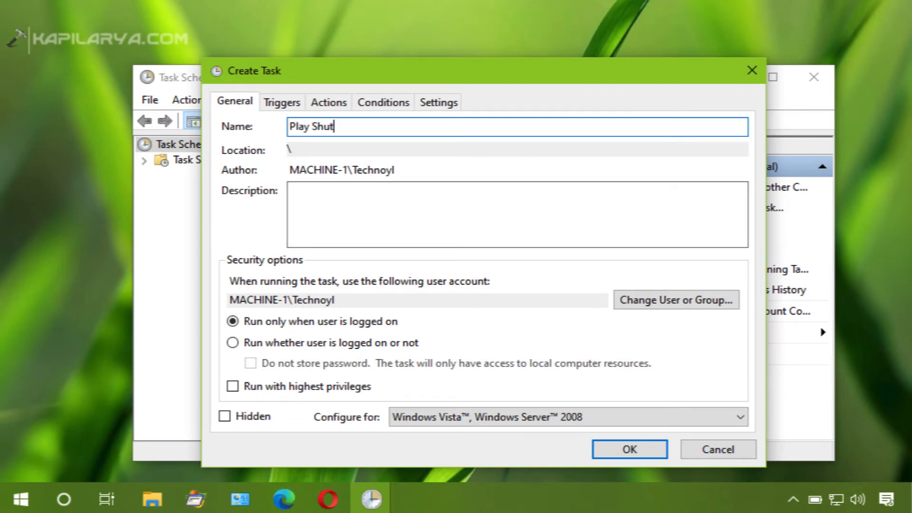
text(down S)
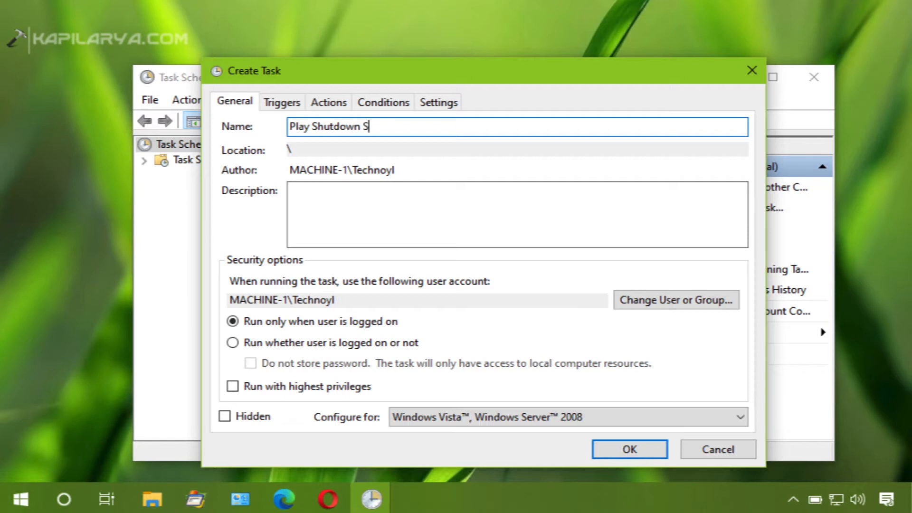
text(ound)
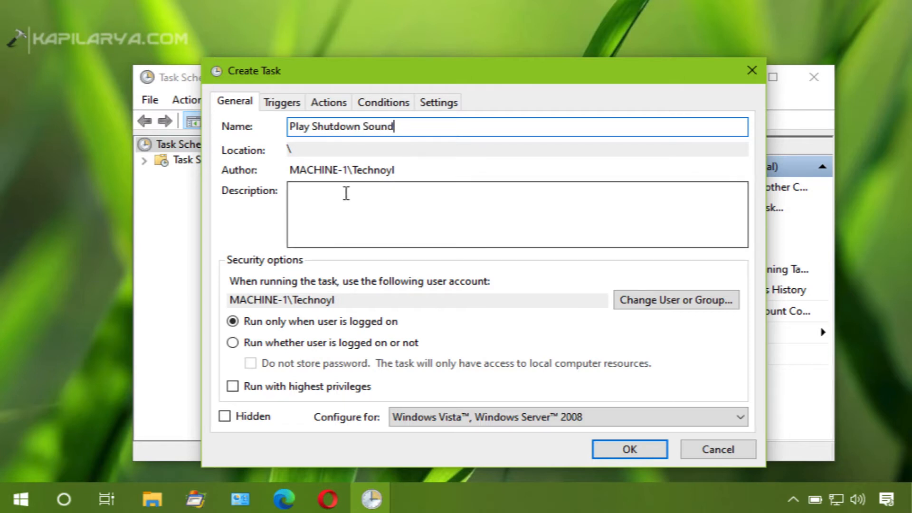
Describe the task as 'Plays shutdown sound while turning off system.'.
text(Plays shutd)
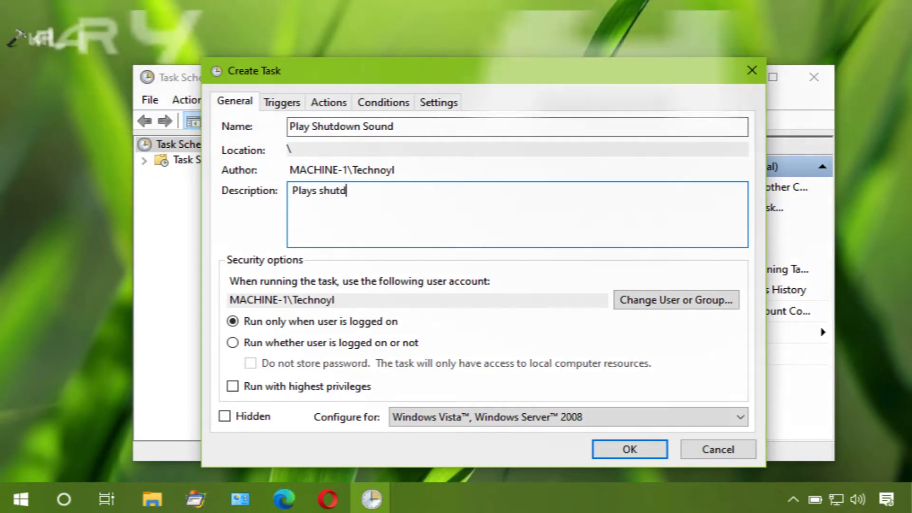
text(own sound)
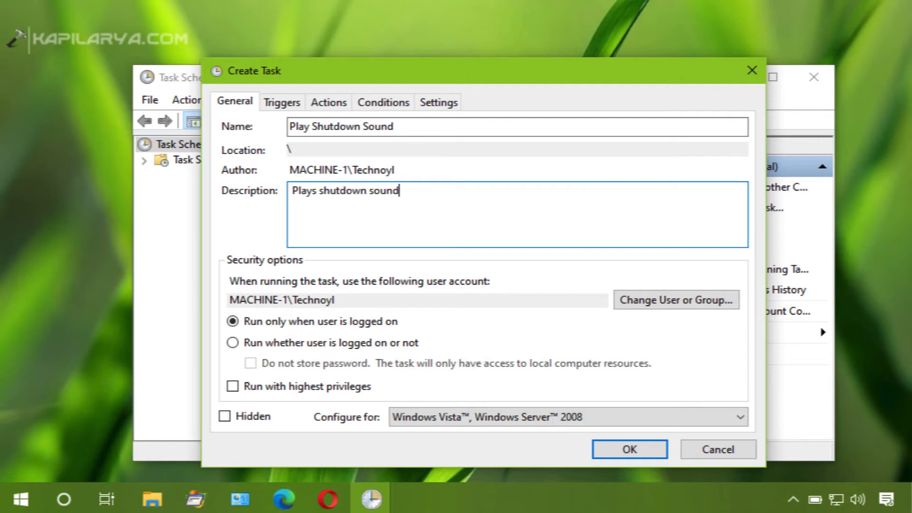
text(while)
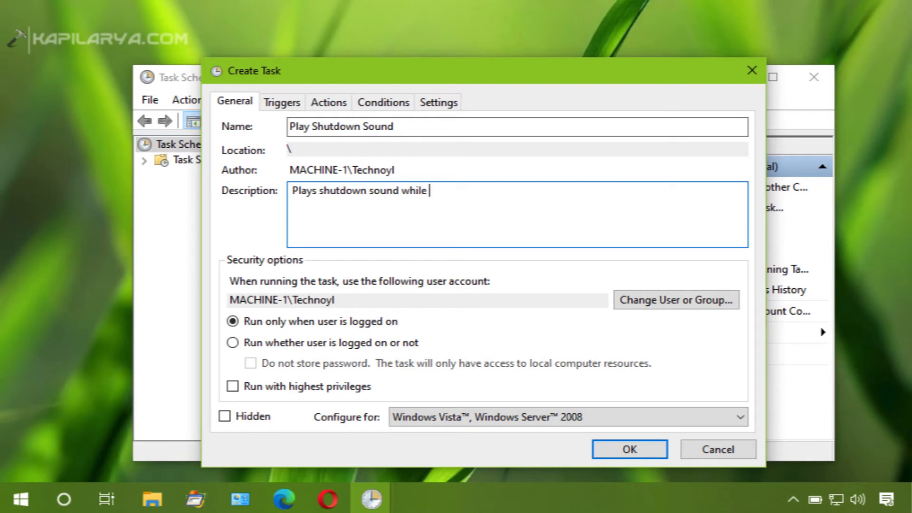
text(turning o)
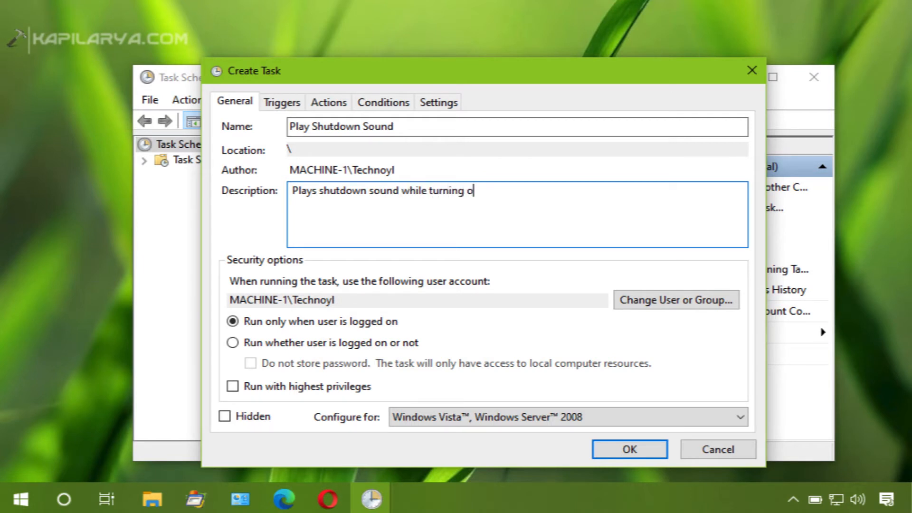
text(ff system.)
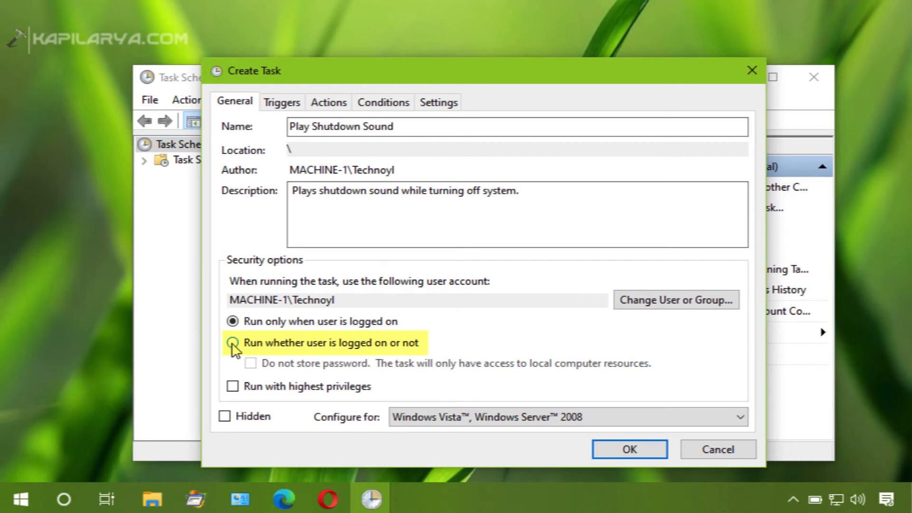
Run the task whether logged on or not, with highest privileges, configured for Windows 10.
click(233, 342)
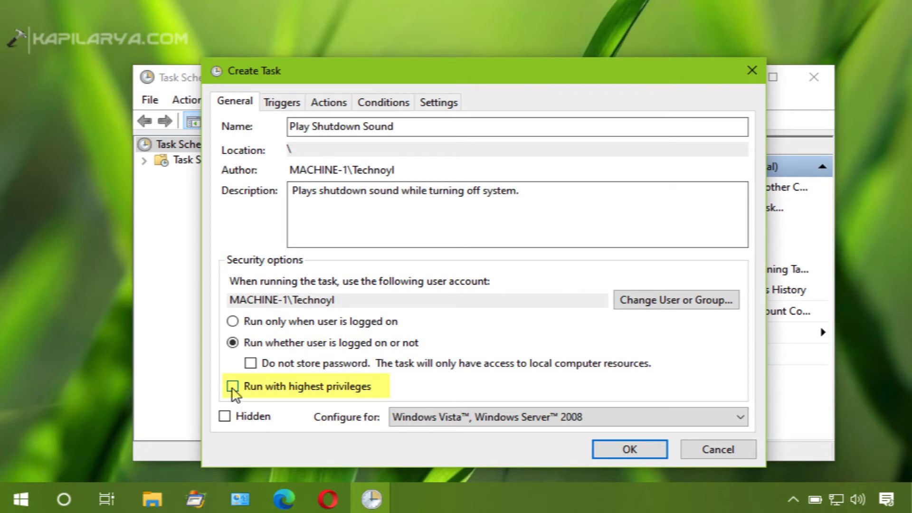
click(233, 386)
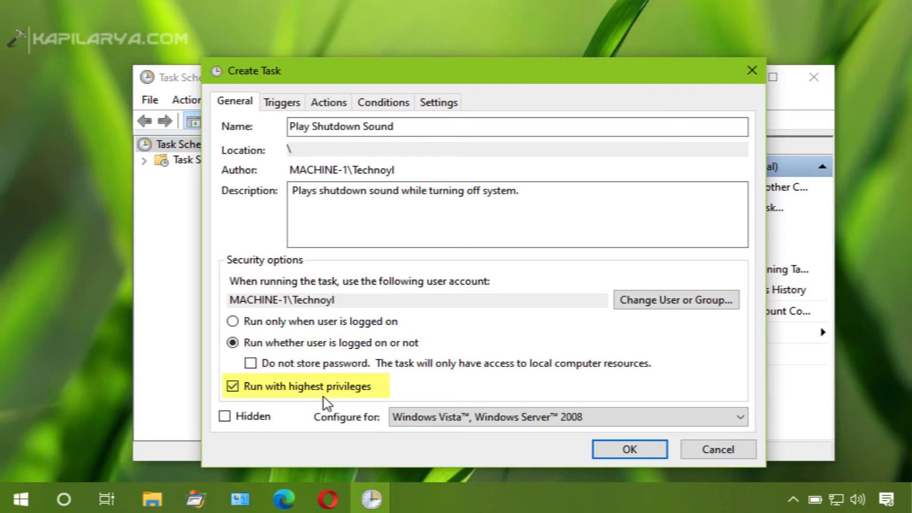
click(739, 417)
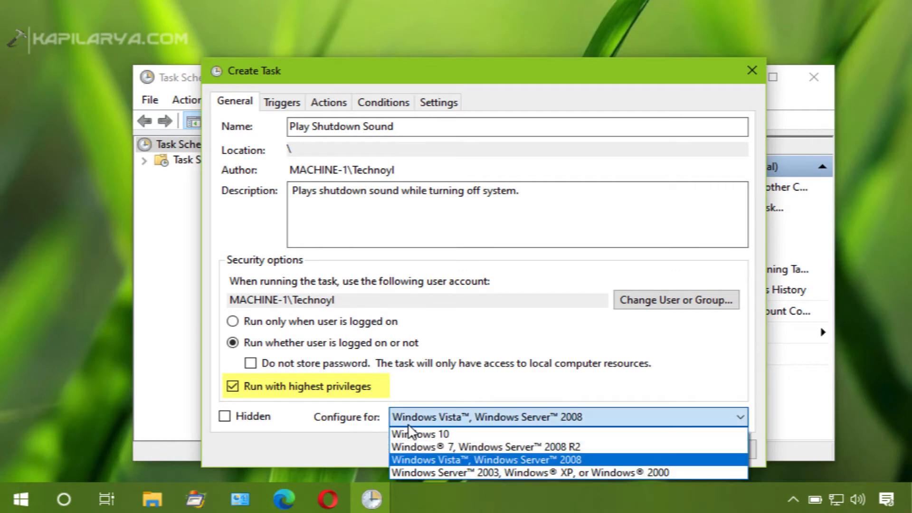
click(420, 433)
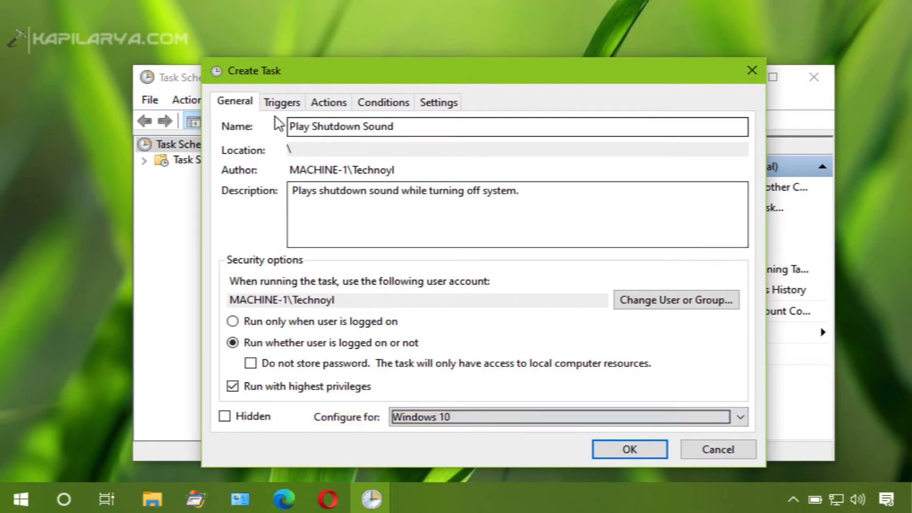
click(282, 102)
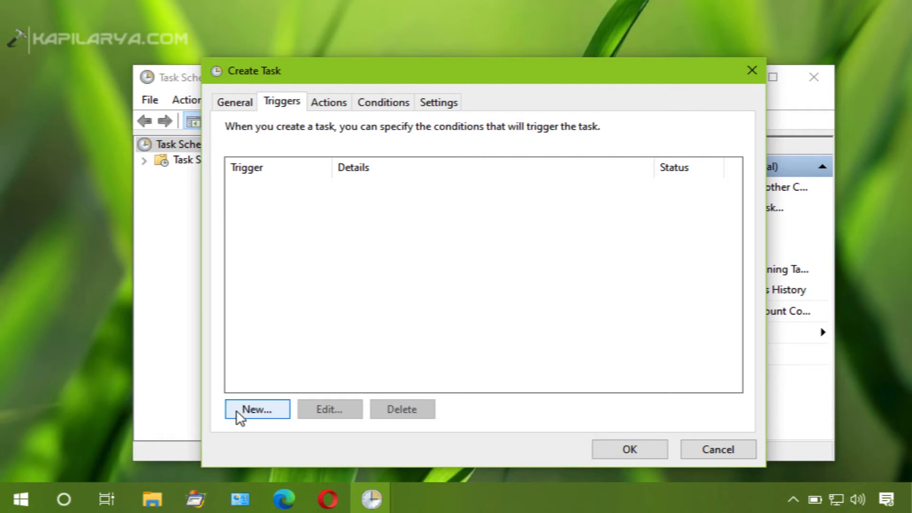
mouse_move(255, 382)
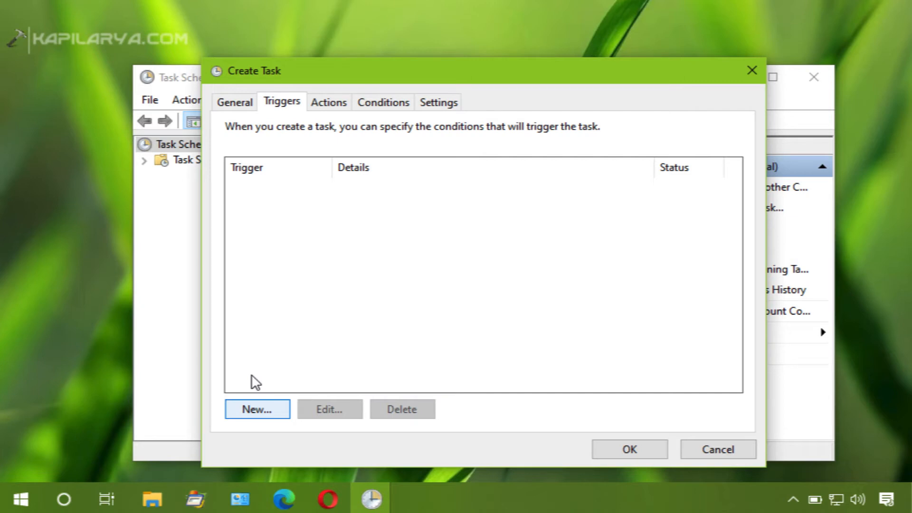
Open the New Trigger dialog from the Triggers tab.
click(257, 409)
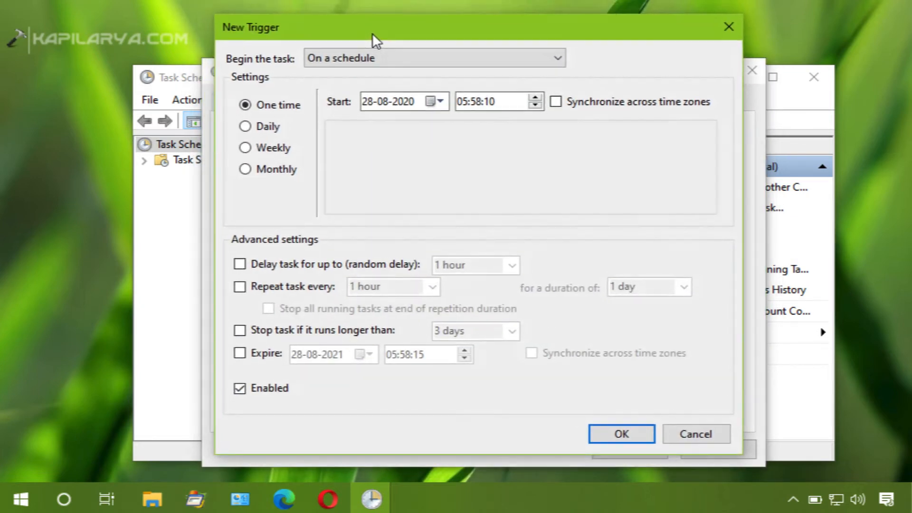
Add an 'On an event' trigger for System log Event ID 1074.
click(557, 57)
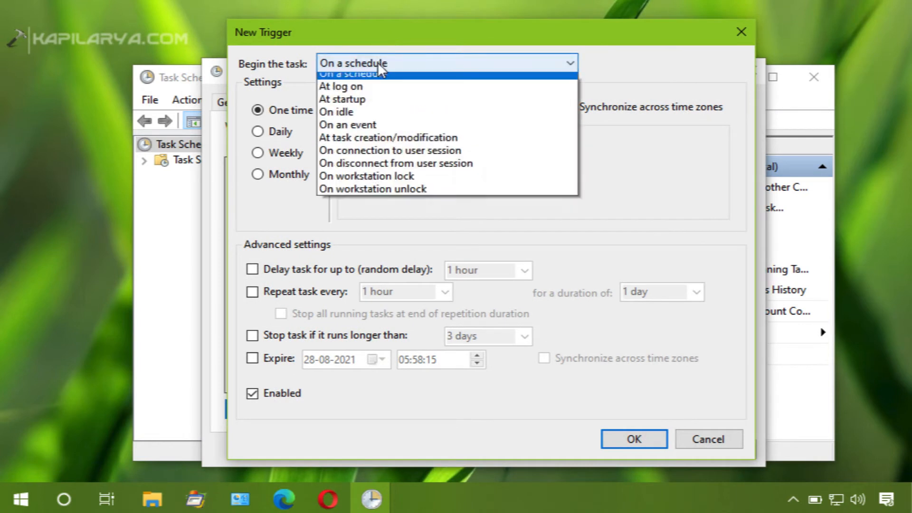
mouse_move(381, 131)
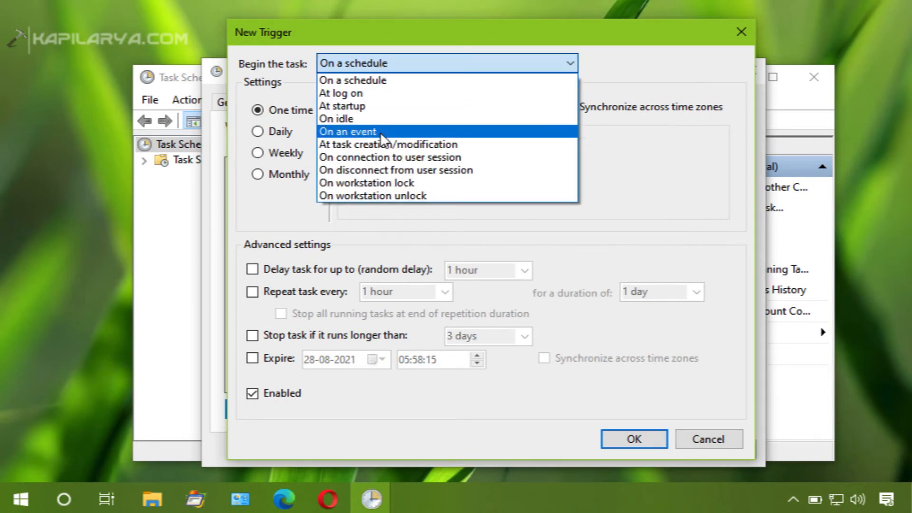
click(347, 131)
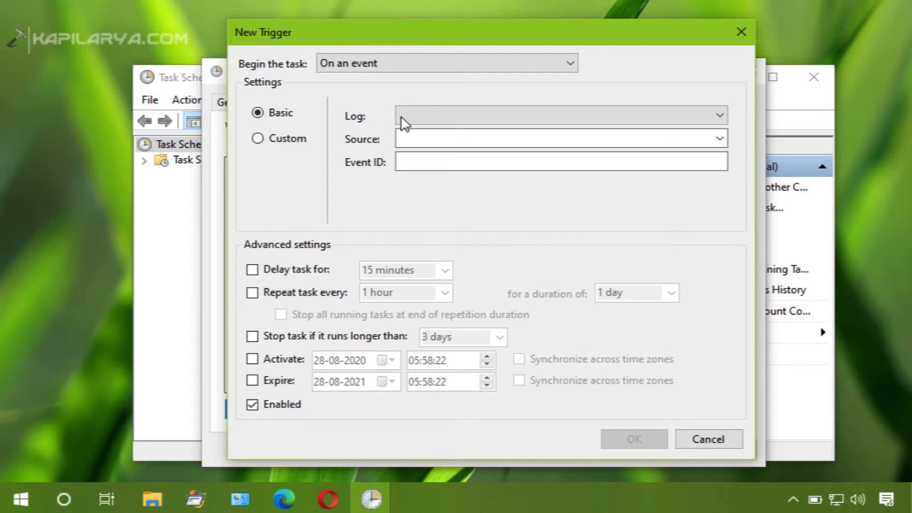
click(718, 114)
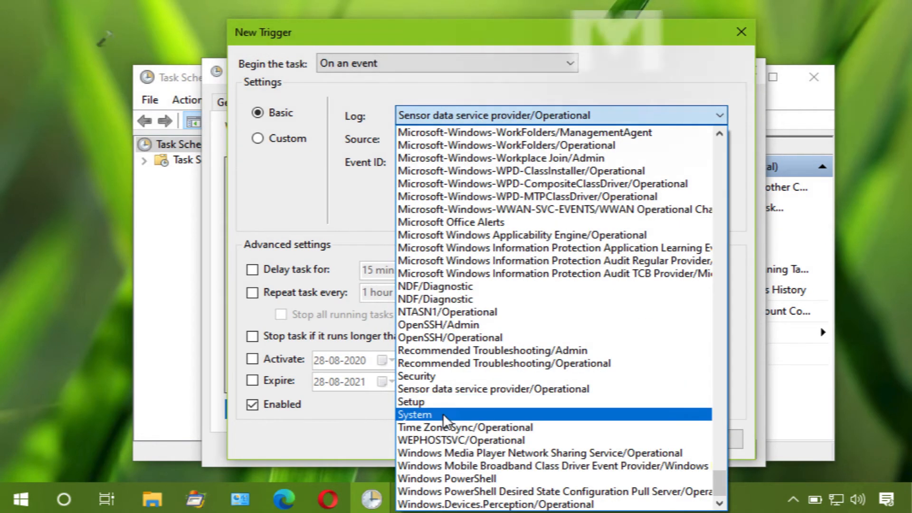
click(415, 415)
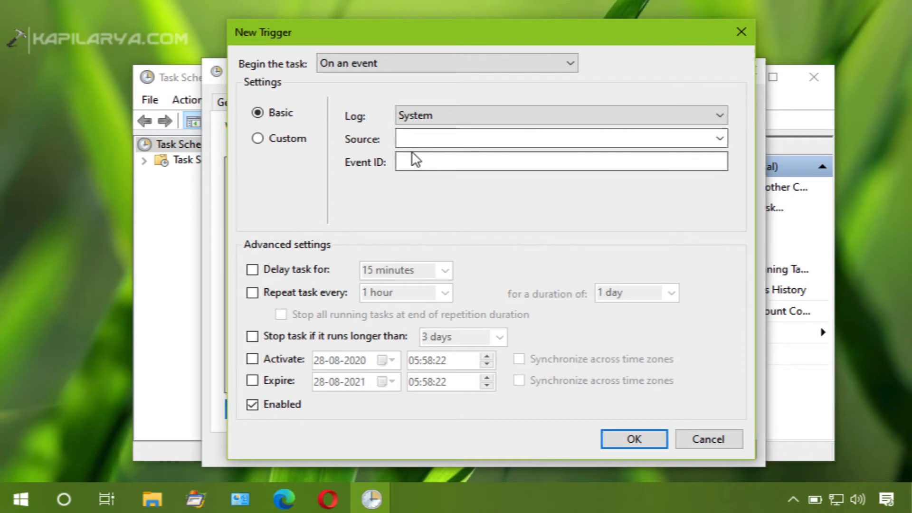
text(107)
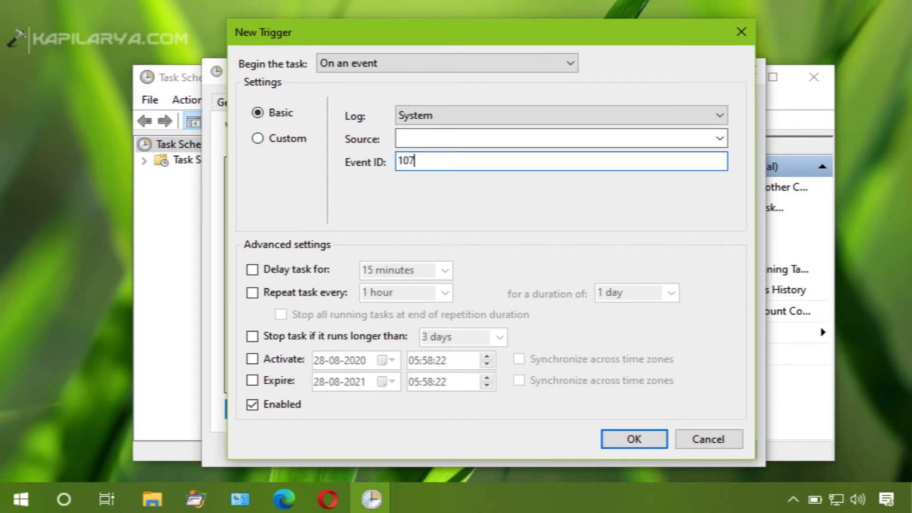
text(4)
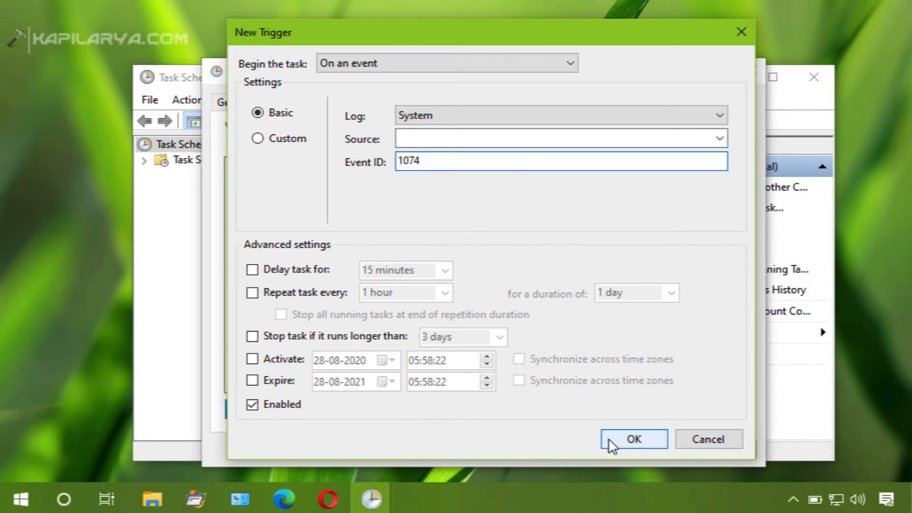
click(633, 439)
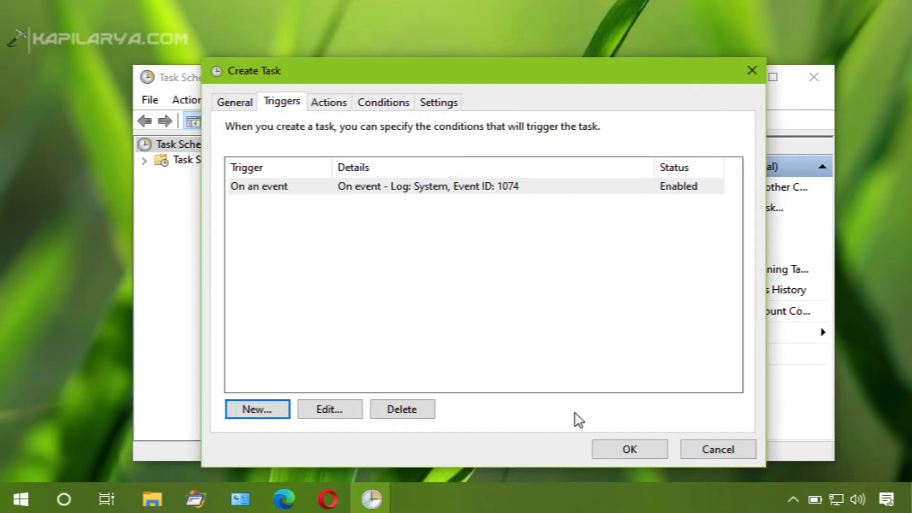
mouse_move(354, 194)
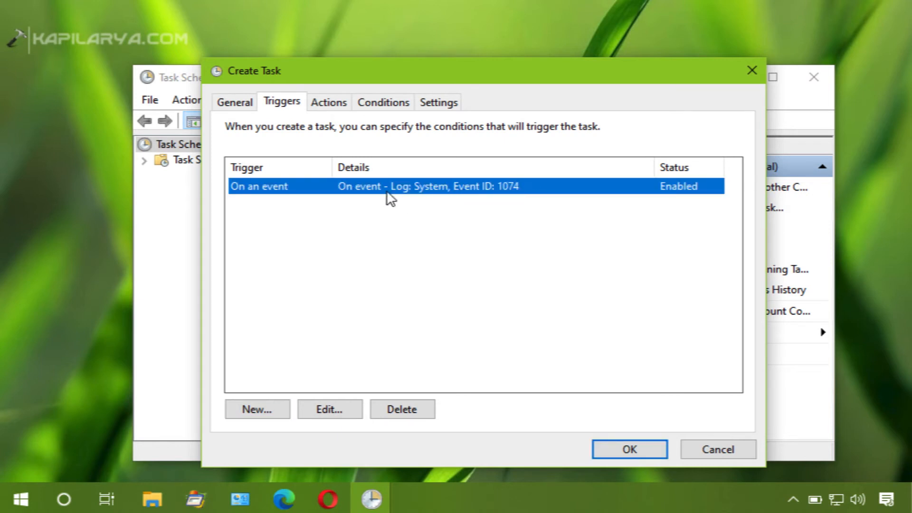
Add a new 'Start a program' action with PowerShell as the program.
click(328, 102)
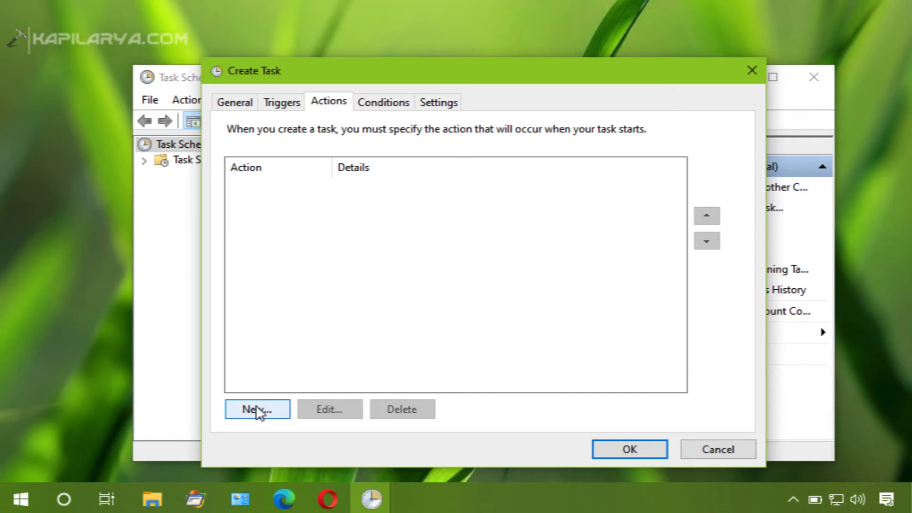
click(257, 409)
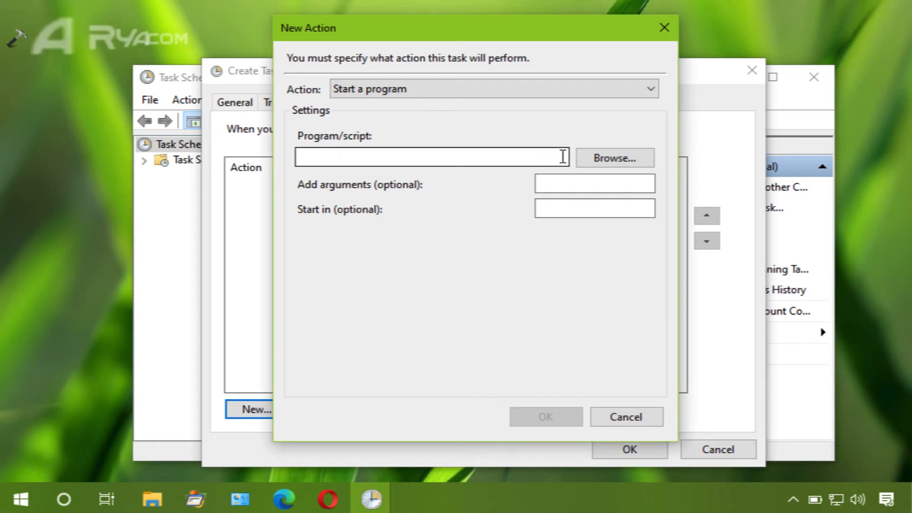
text(P)
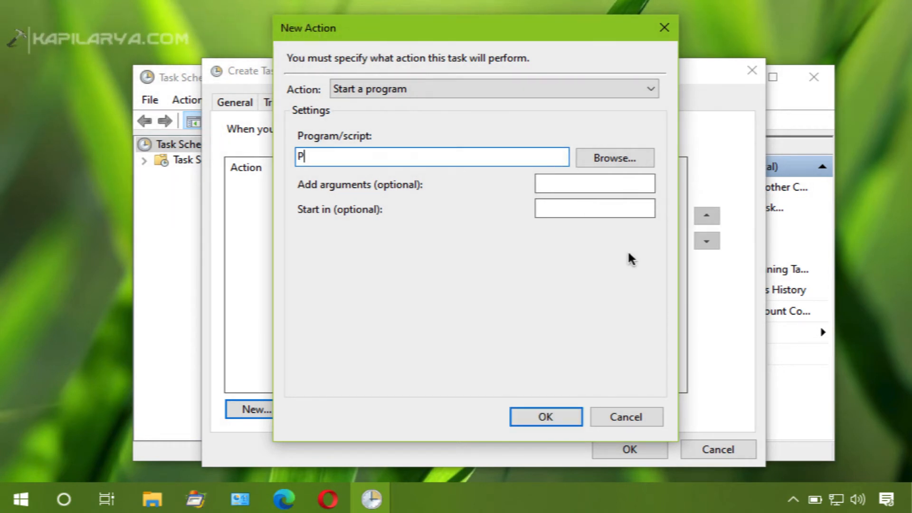
text(ower)
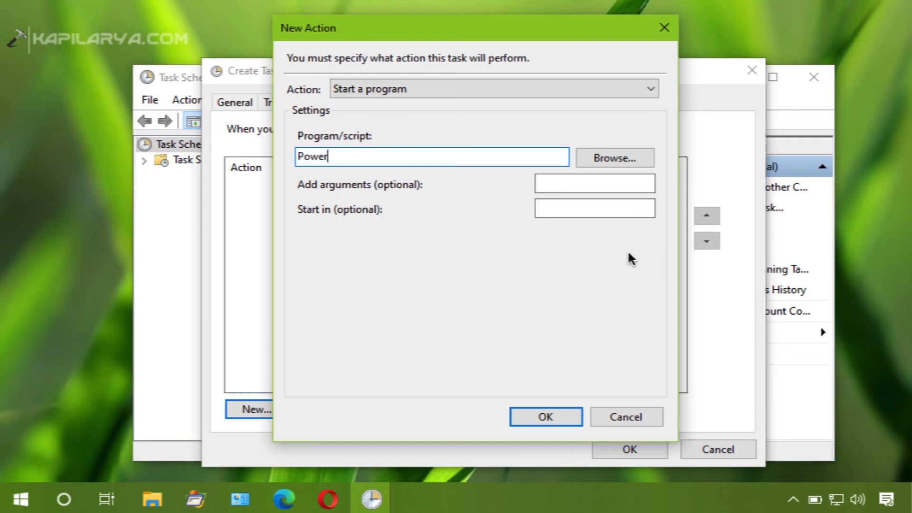
text(Shell)
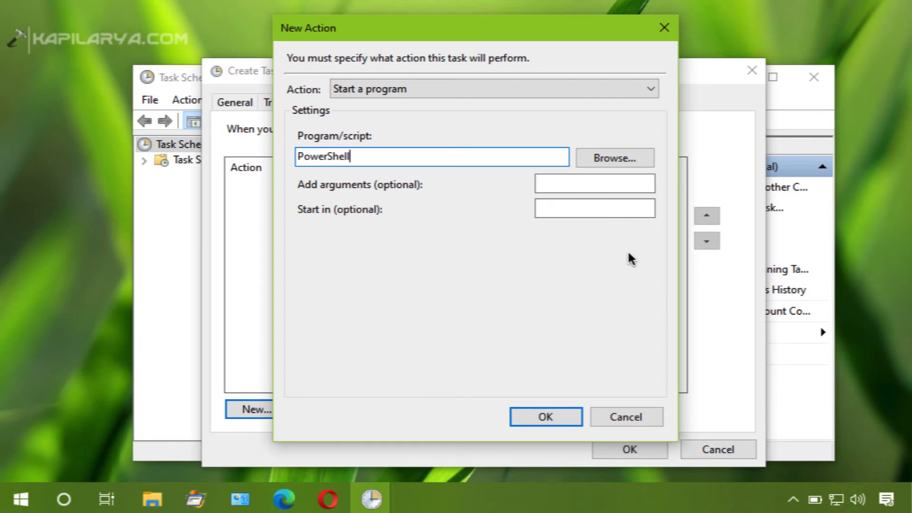
mouse_move(480, 214)
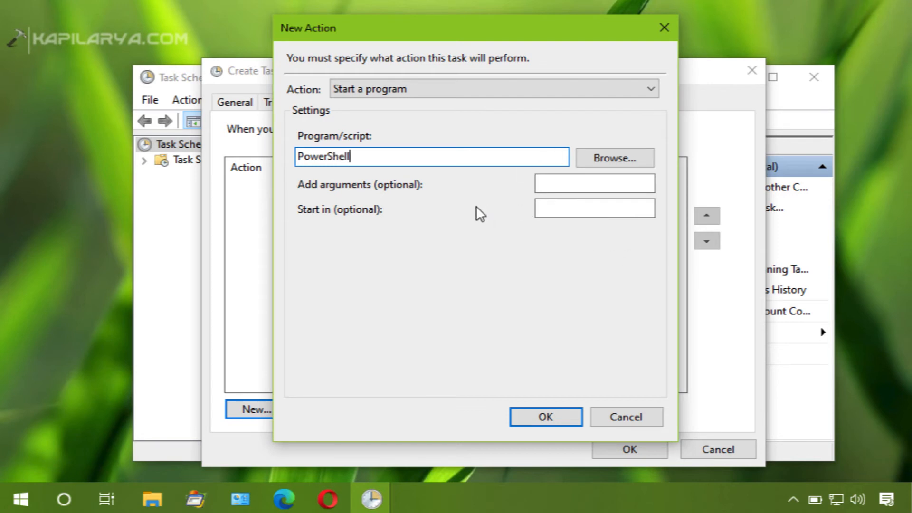
mouse_move(536, 193)
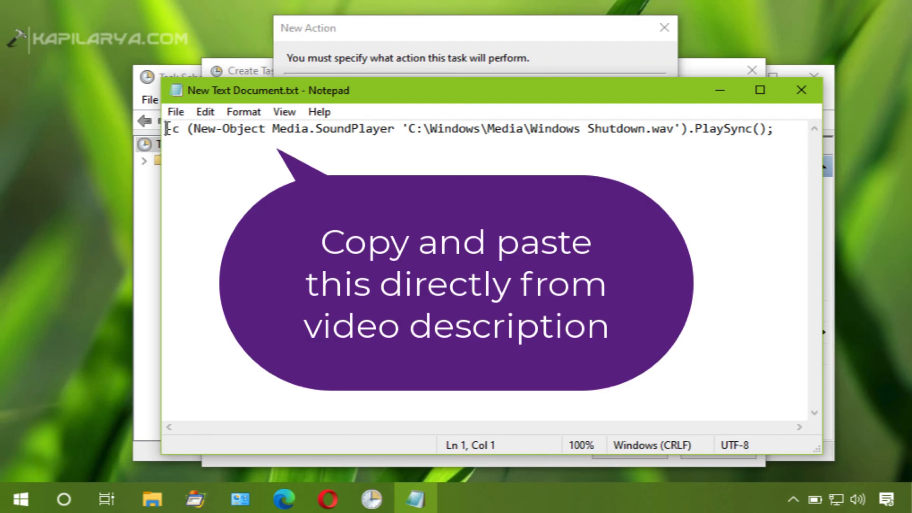
Select the whole SoundPlayer command line in Notepad to copy it.
key(ctrl+a)
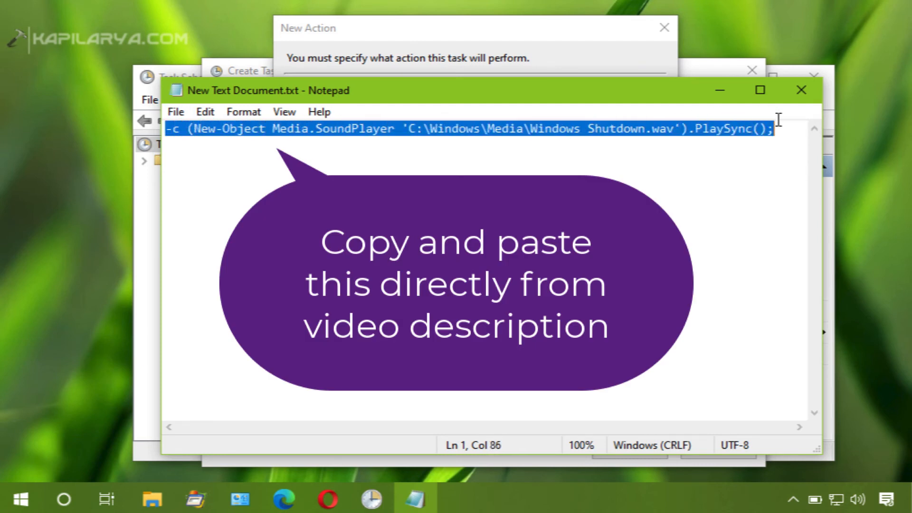
mouse_move(785, 127)
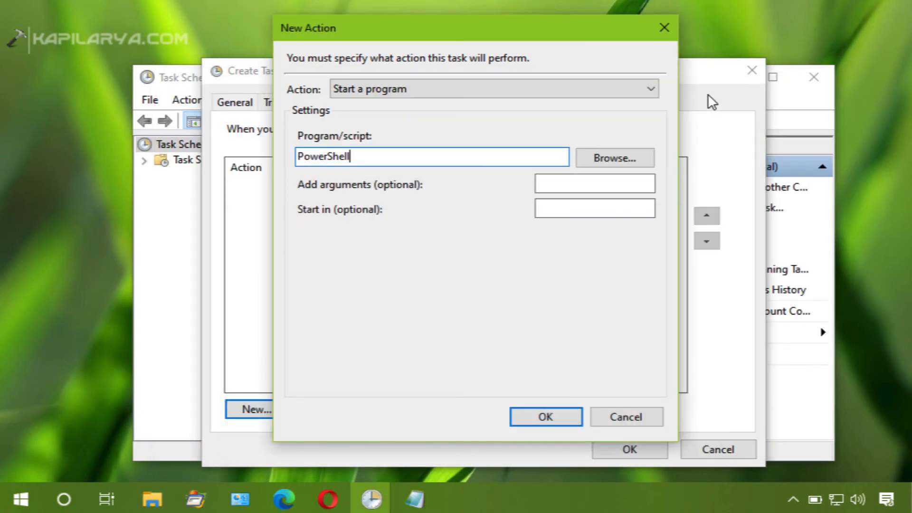
Paste the SoundPlayer shutdown-sound command into Add arguments and save the action.
click(594, 183)
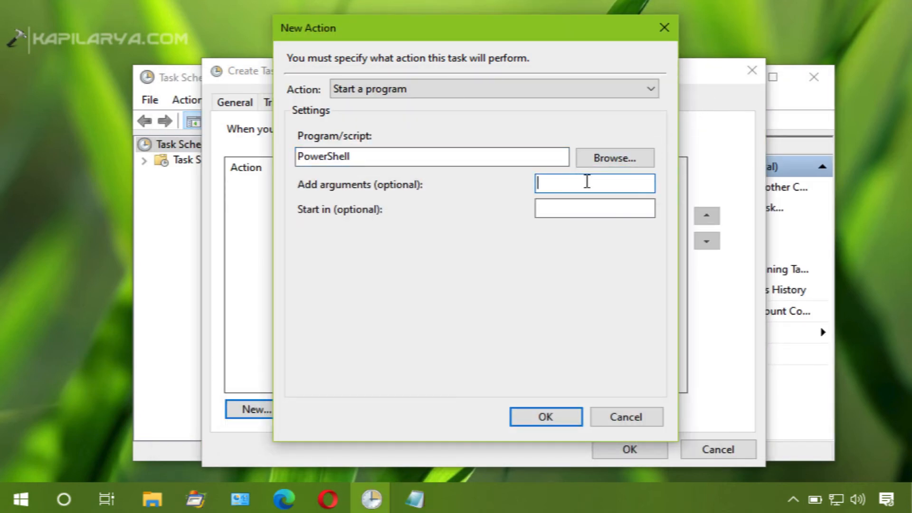
text(tdown.wav').PlaySync();)
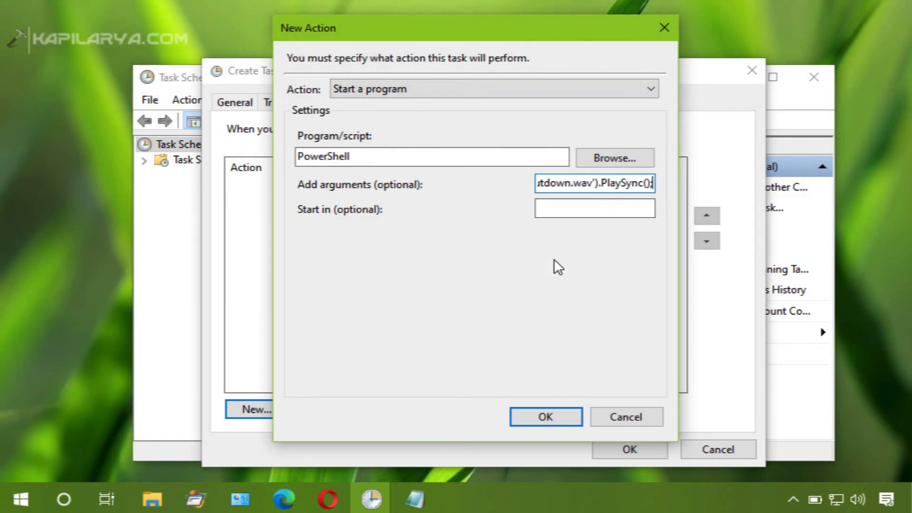
click(545, 417)
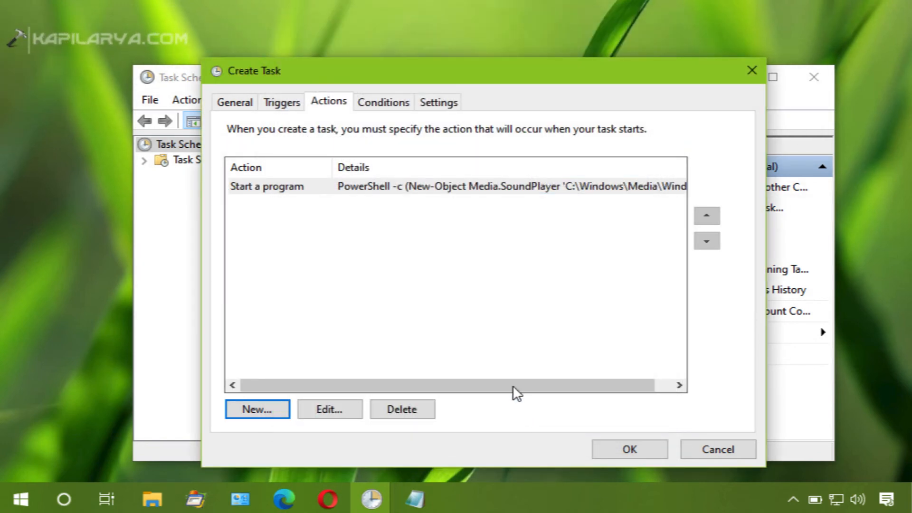
mouse_move(541, 181)
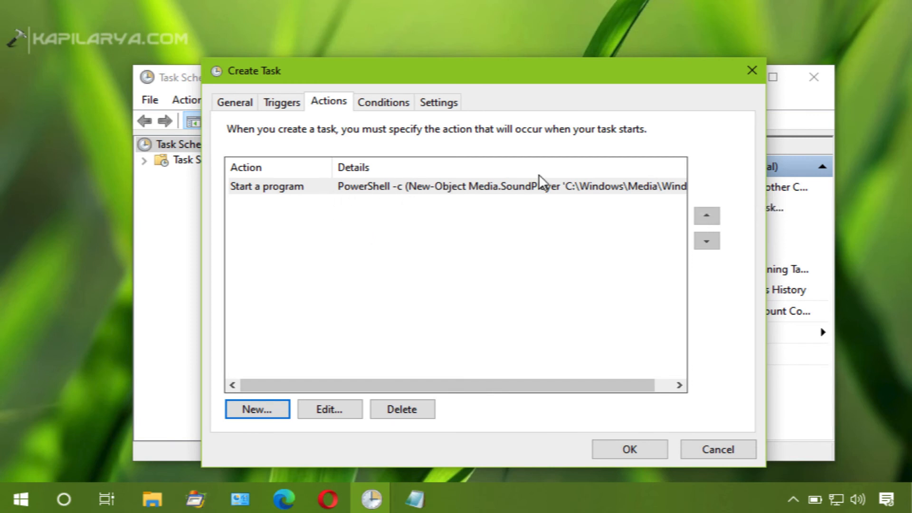
Clear the 'only if on AC power' condition and submit the task.
click(383, 101)
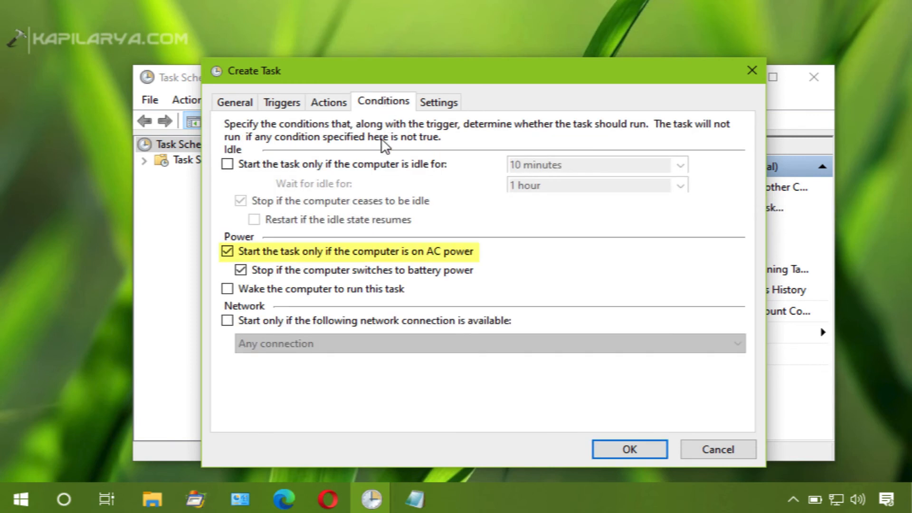
click(227, 251)
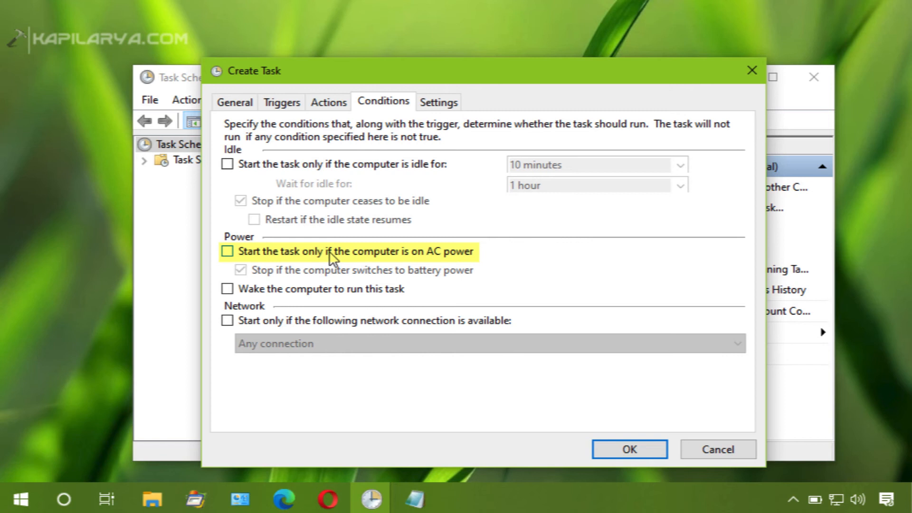
mouse_move(584, 368)
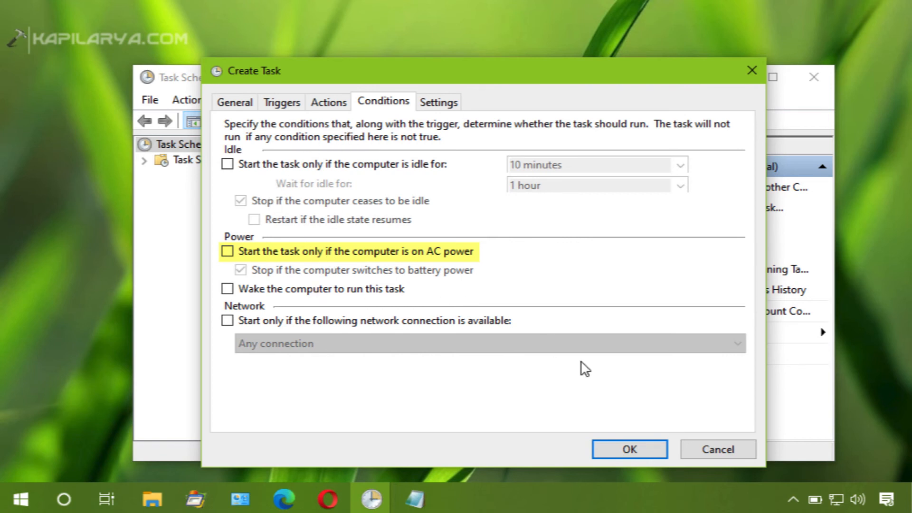
click(628, 449)
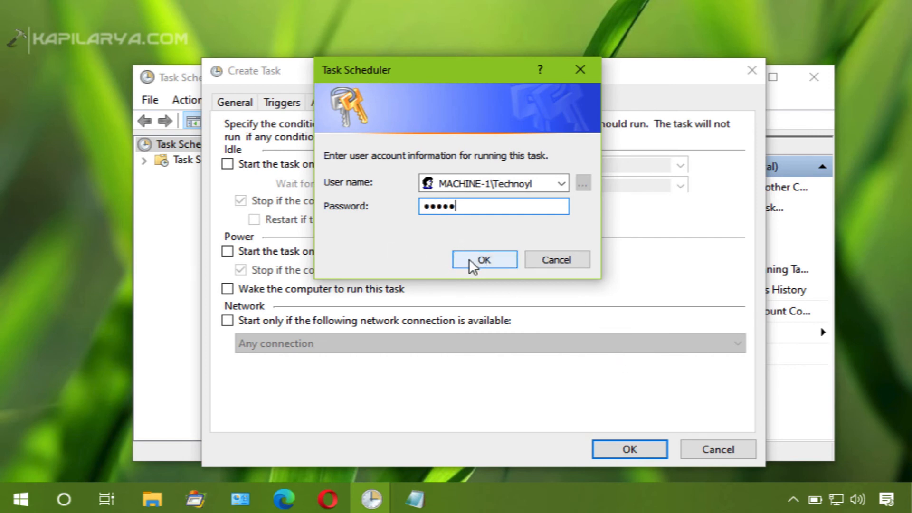
Confirm the account password so Task Scheduler saves the task.
click(484, 260)
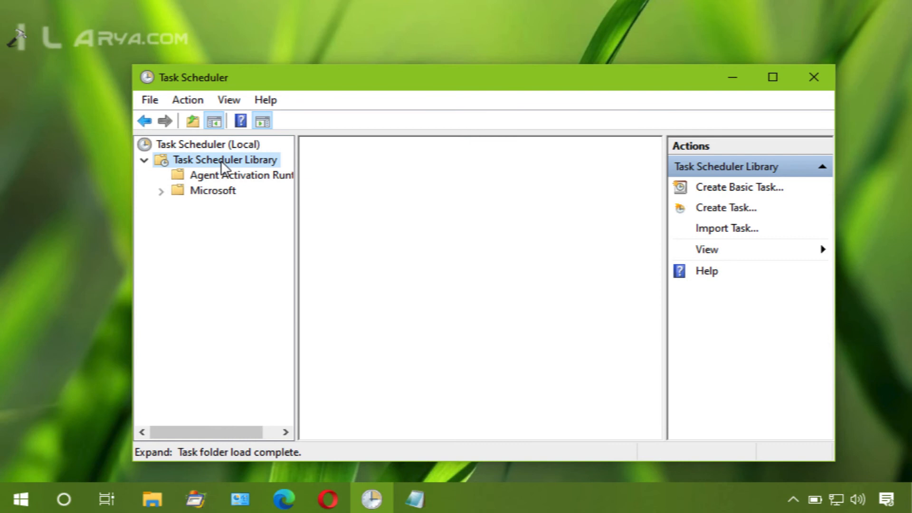
Find and select Play Shutdown Sound in Task Scheduler Library, widening the Name column.
click(226, 159)
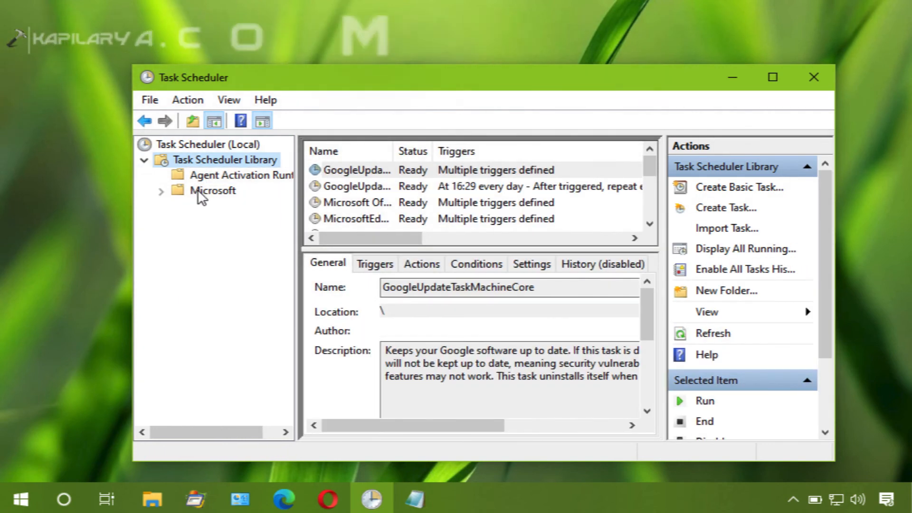
scroll(down, 3)
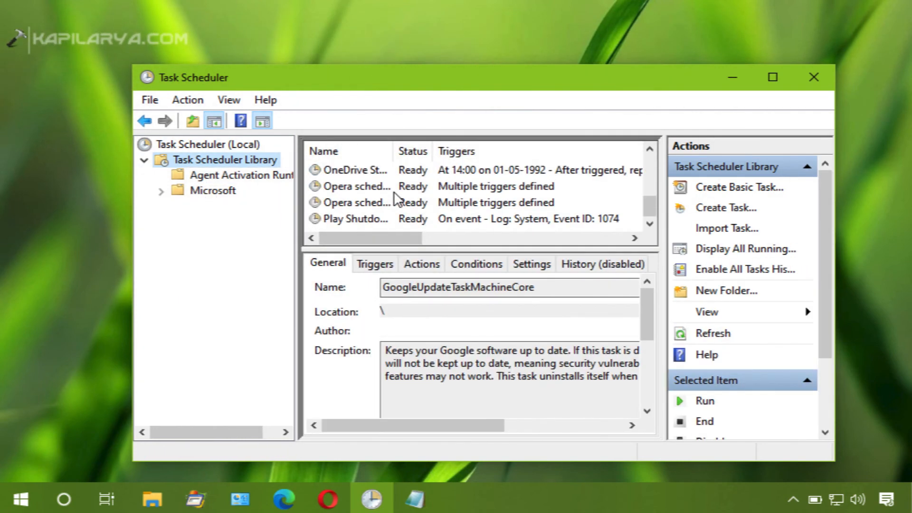
click(356, 219)
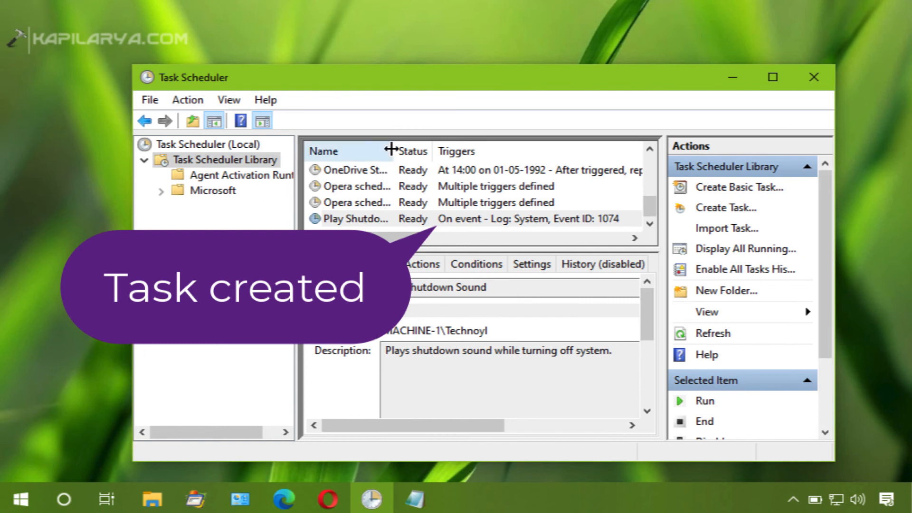
click(355, 218)
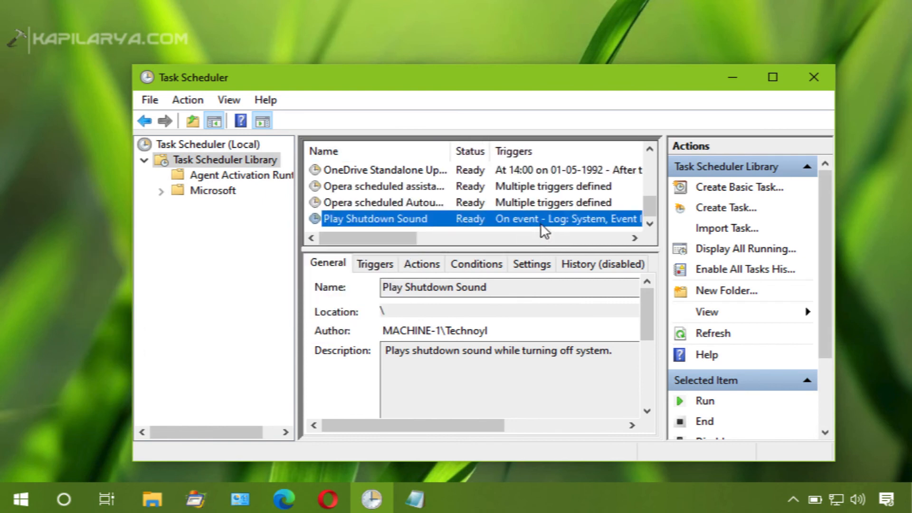
mouse_move(619, 227)
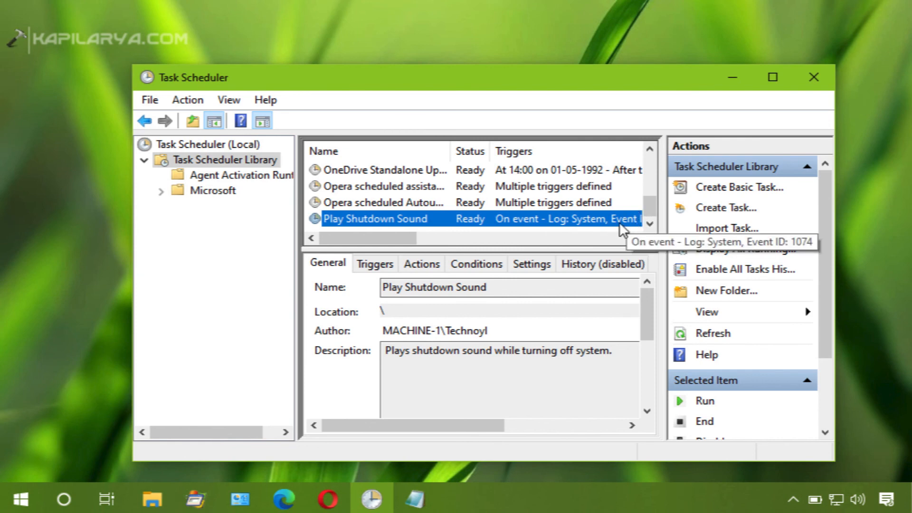
mouse_move(813, 77)
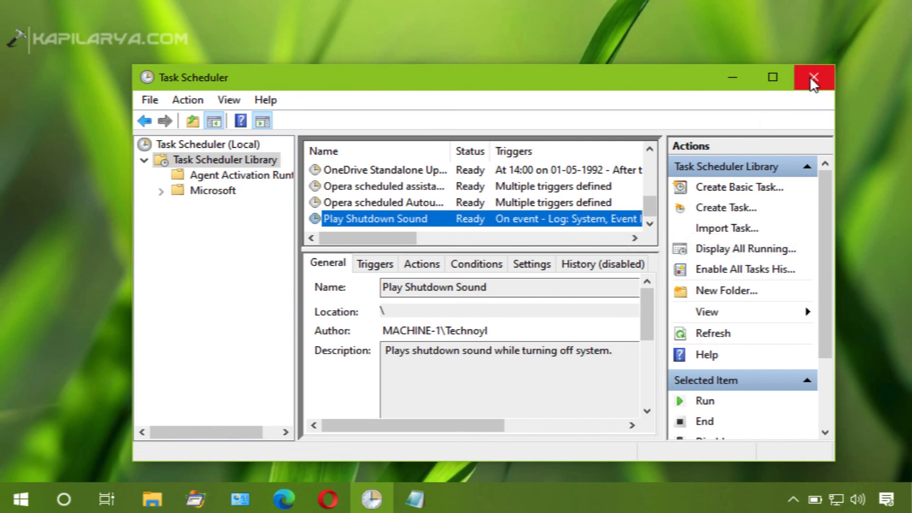